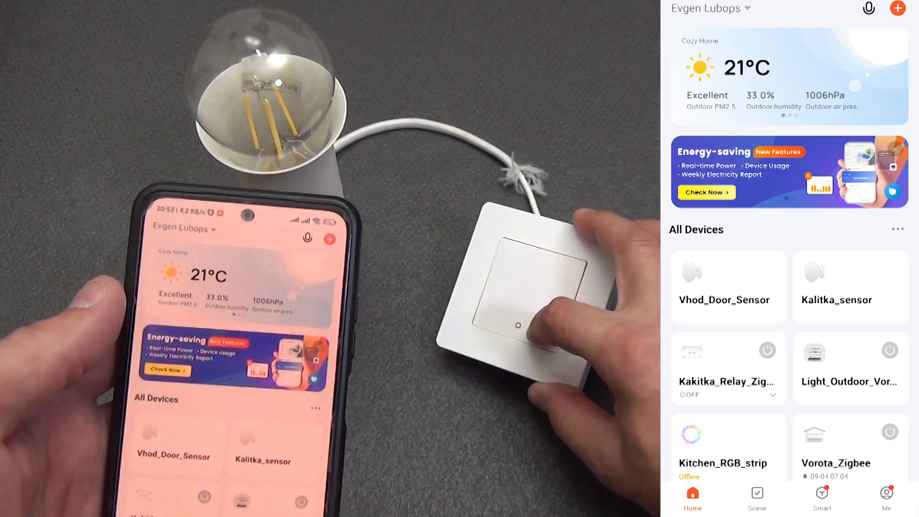
Start Add Device from the + menu, dismiss the Bluetooth prompt and let the 1gang switch pair
click(516, 324)
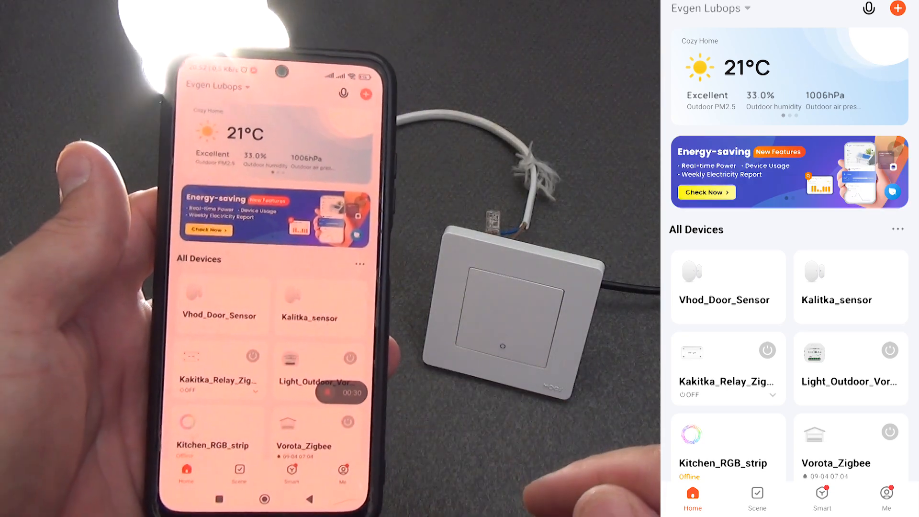
click(897, 9)
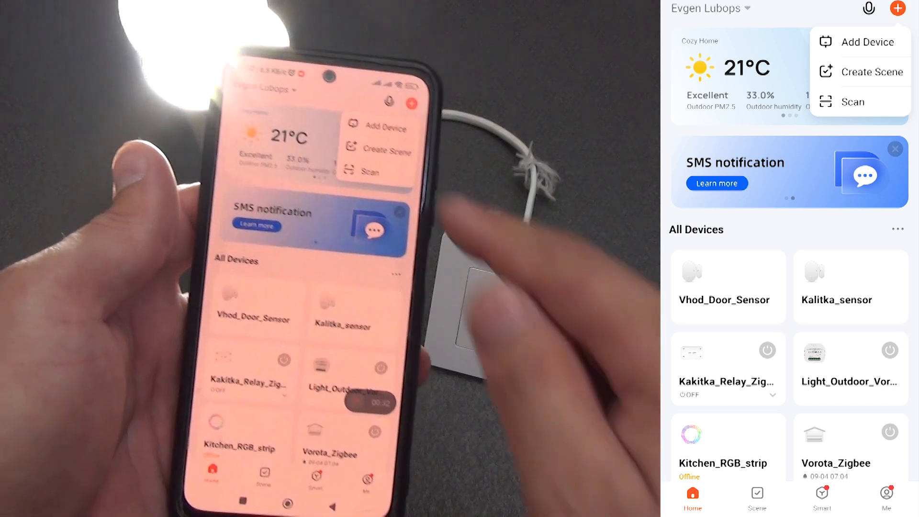
click(872, 41)
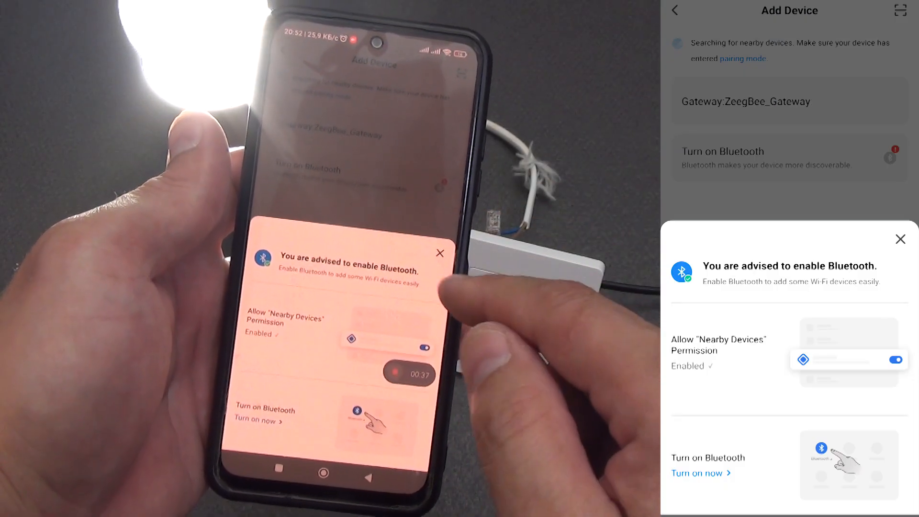
click(900, 239)
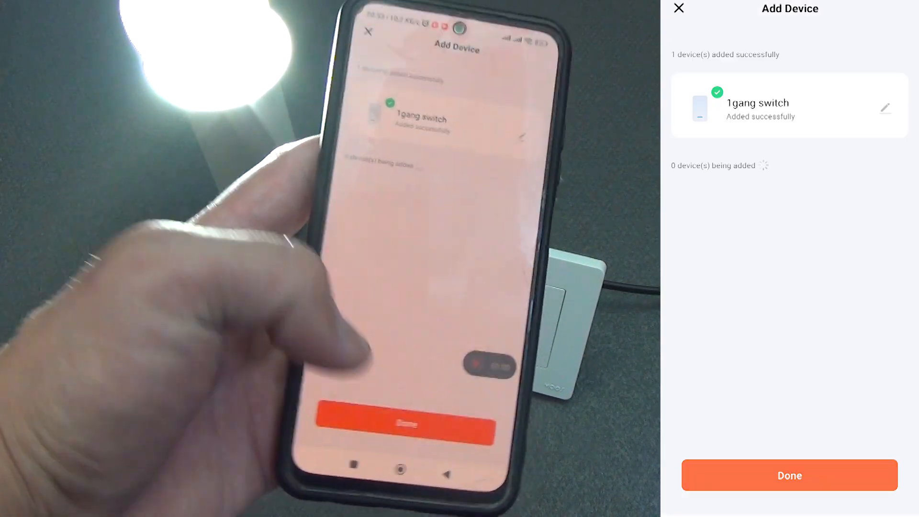
Finish adding the switch, turn it on from Home and enter its control page
click(404, 424)
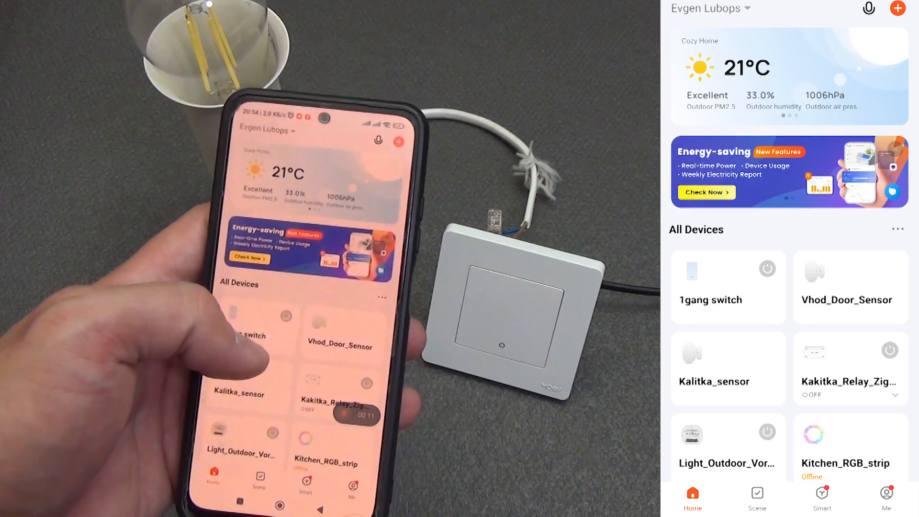
click(768, 268)
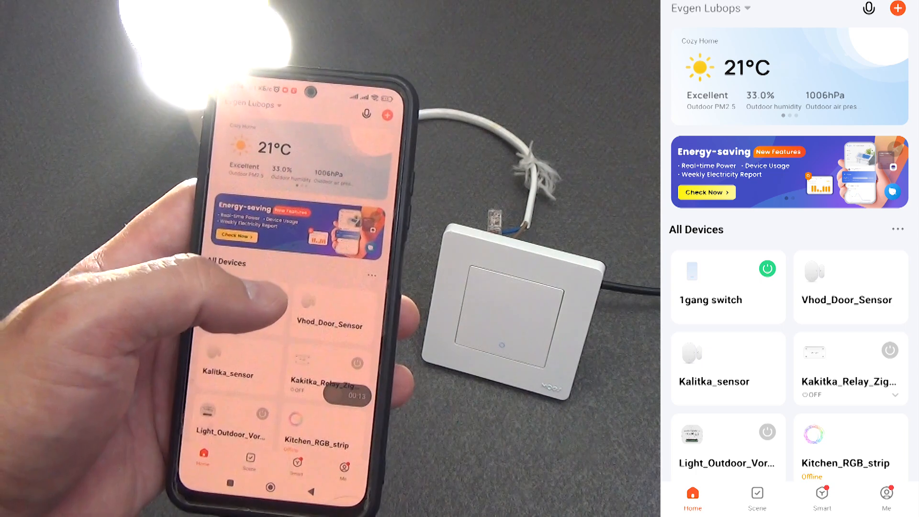
click(728, 287)
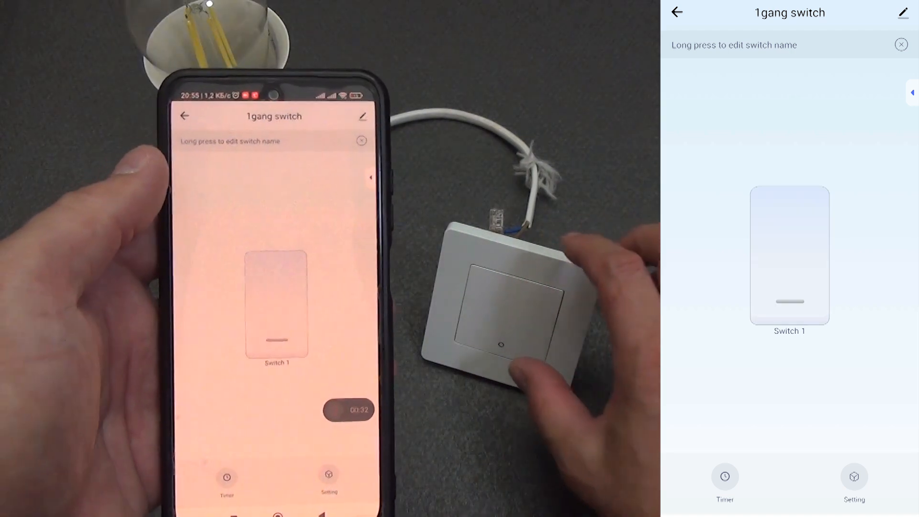
Go to the switch's Timer and show its empty Schedule list
click(501, 344)
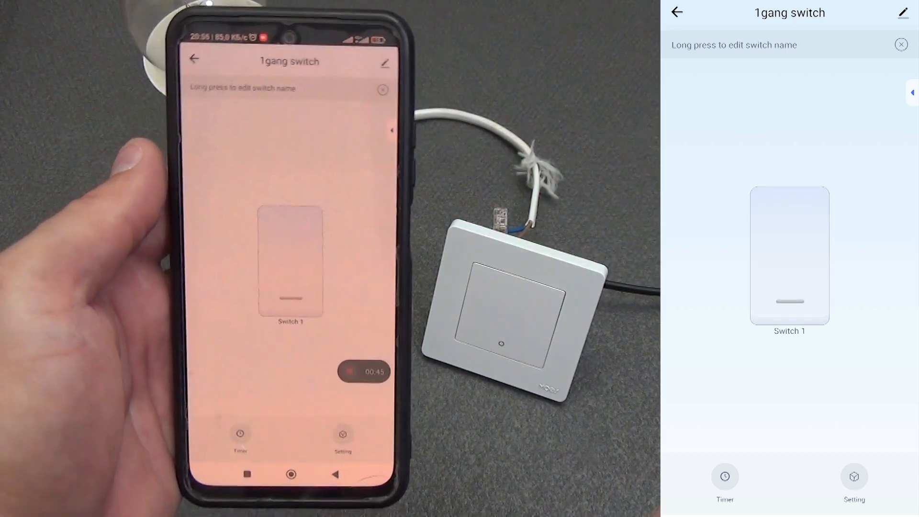
click(290, 261)
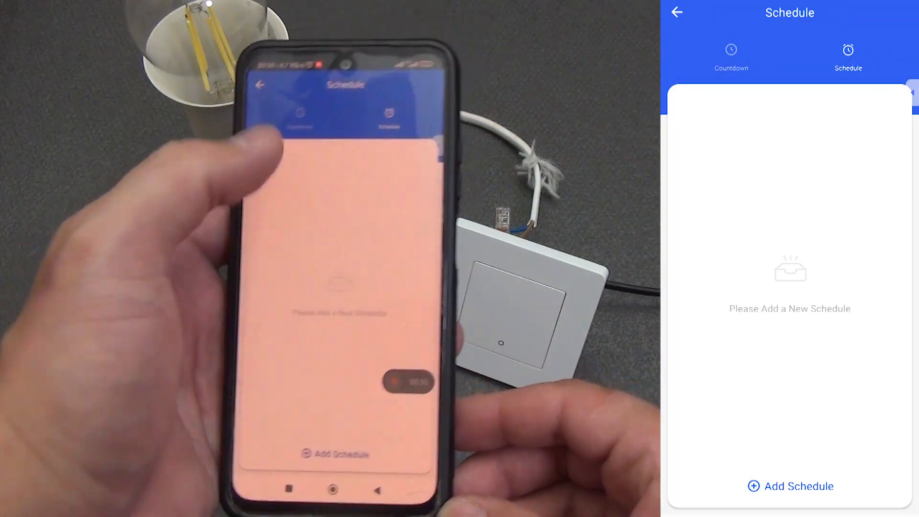
View the new schedule form, back out and reach the switch's Setting page
click(790, 487)
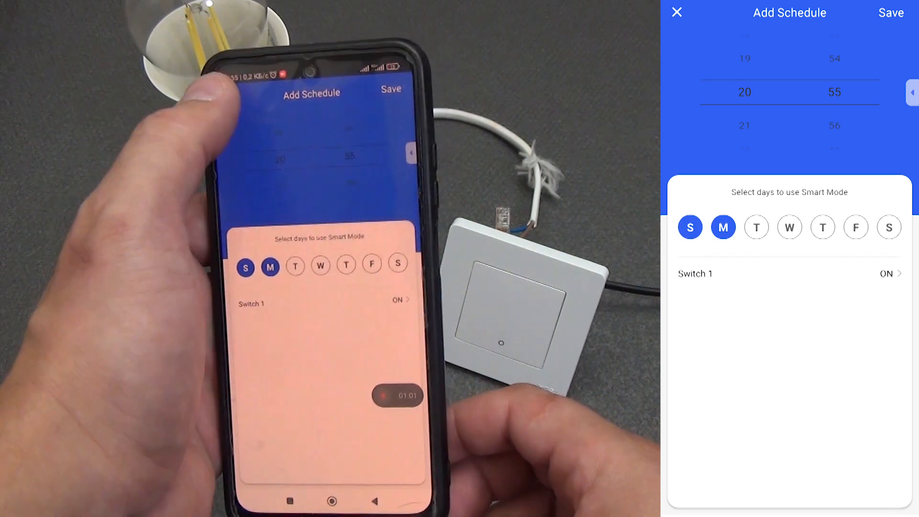
click(676, 12)
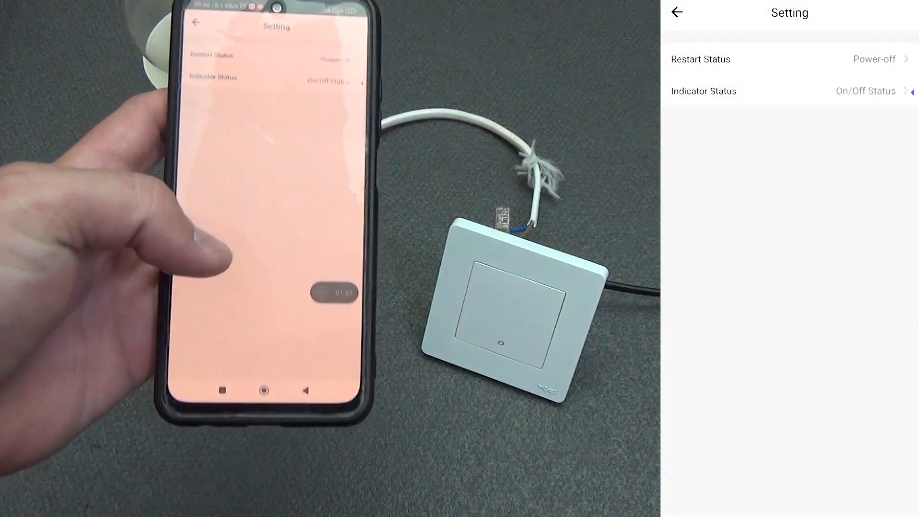
Set Restart Status to Restart Memory, review indicator options, then show Device Information
click(704, 91)
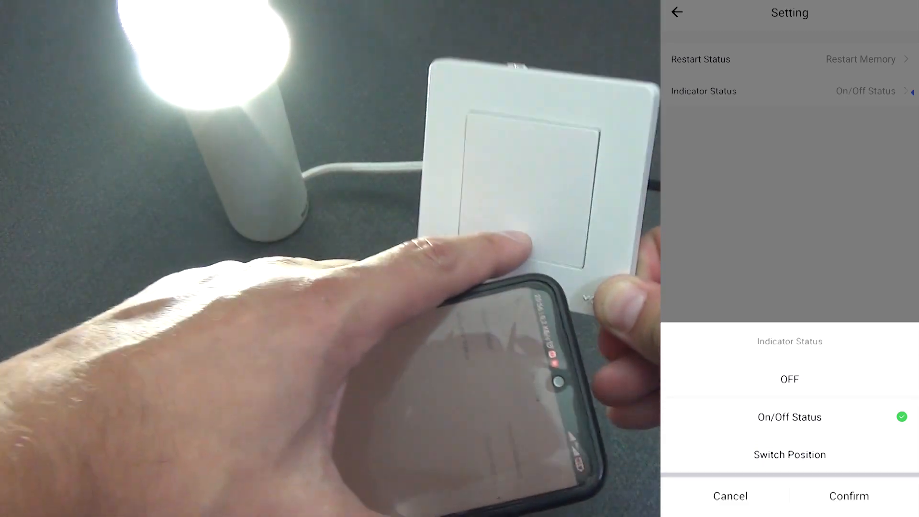
click(790, 454)
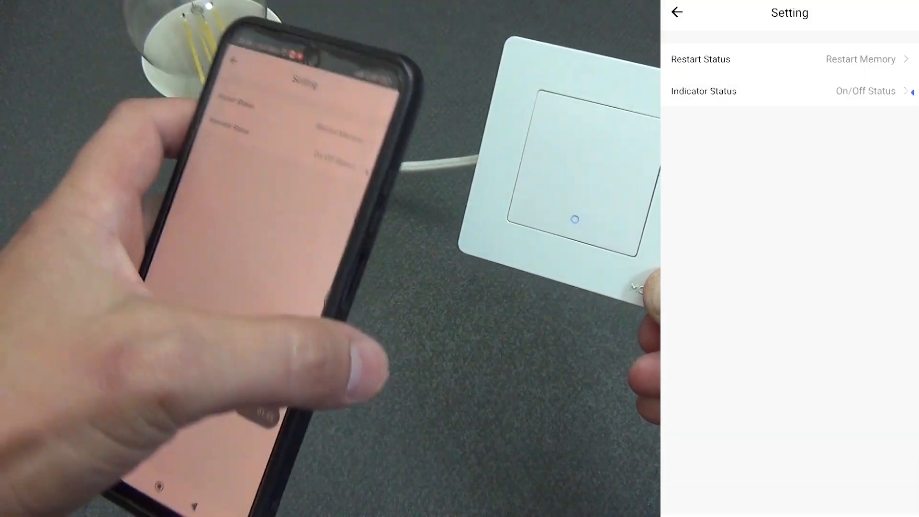
click(868, 91)
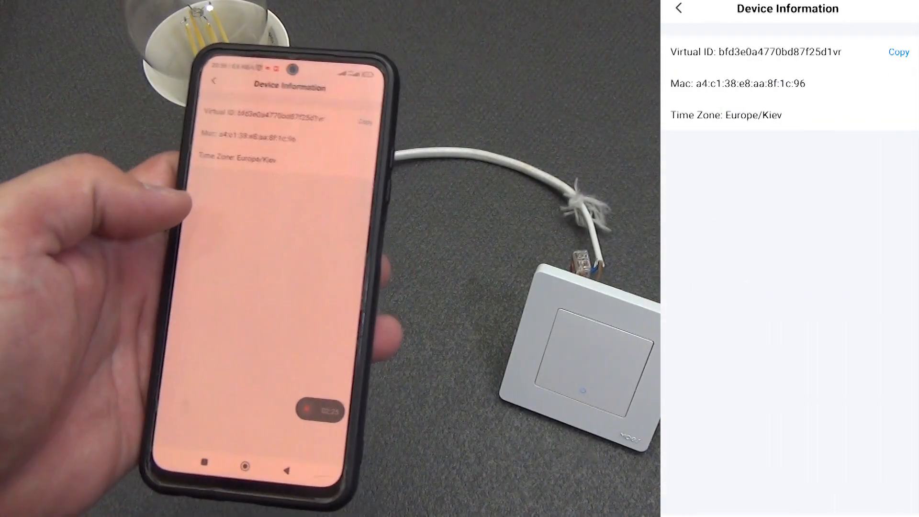
Leave Device Information and show the Scene tab's Automation list
click(678, 9)
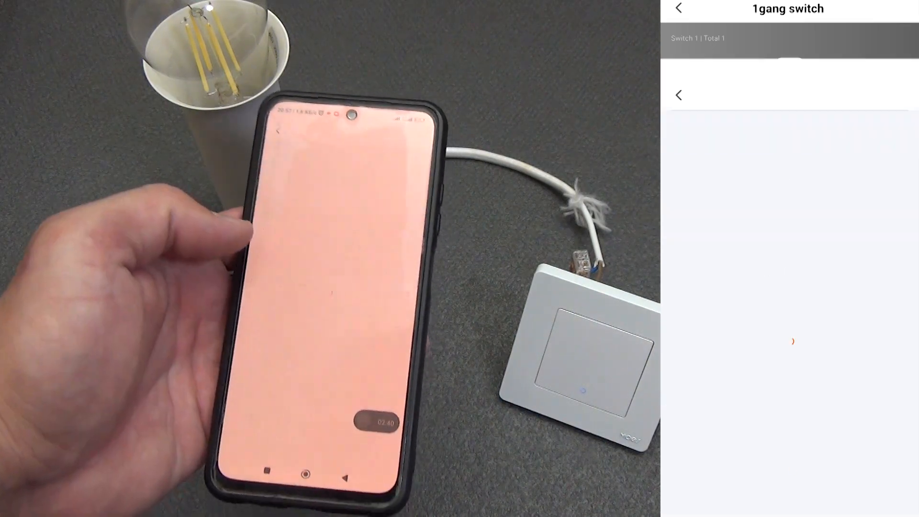
click(678, 9)
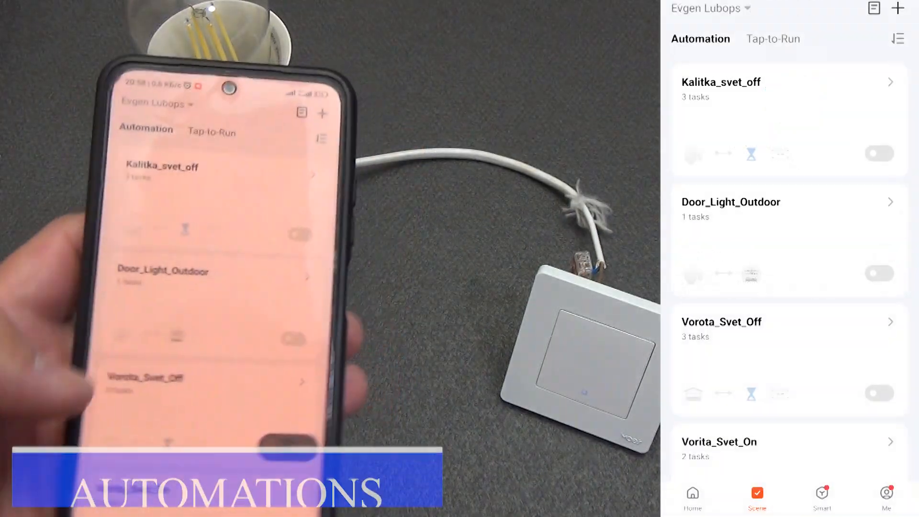
Begin a new scene, browse the switch's functions and choose Launch Tap-to-Run
click(901, 8)
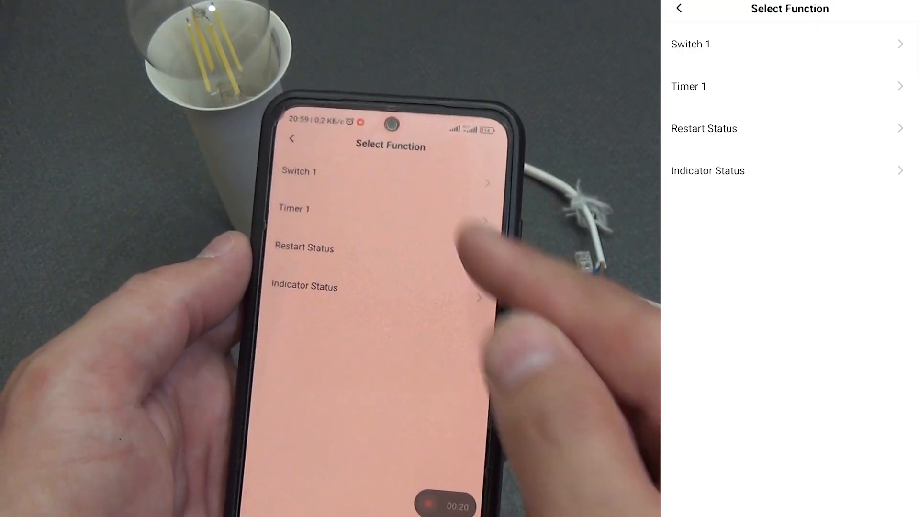
click(691, 44)
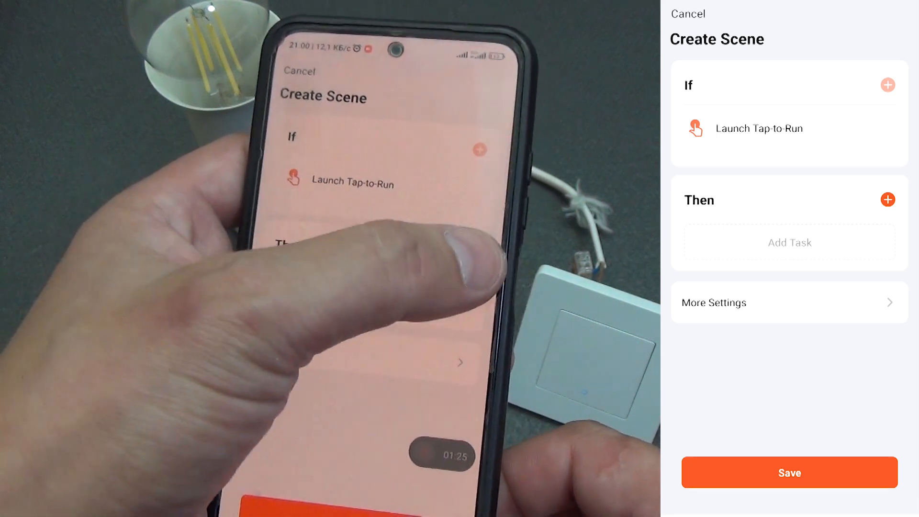
click(788, 241)
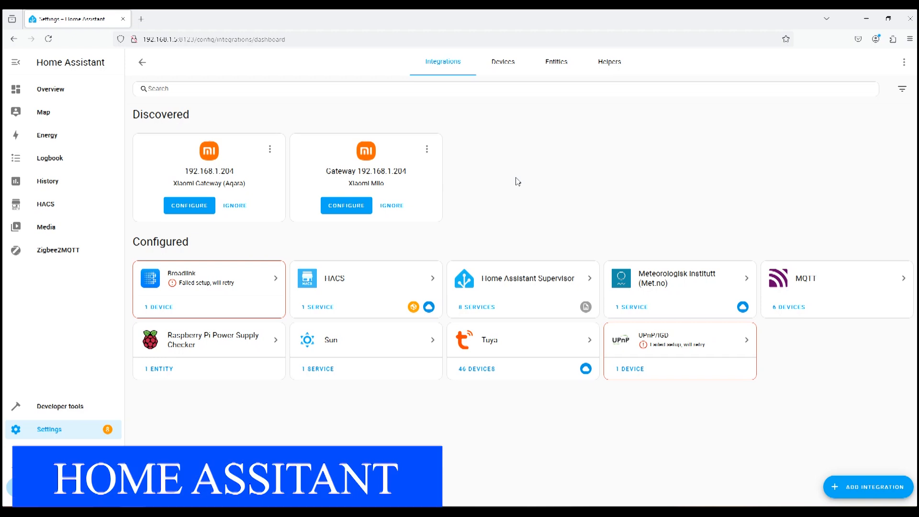
mouse_move(519, 181)
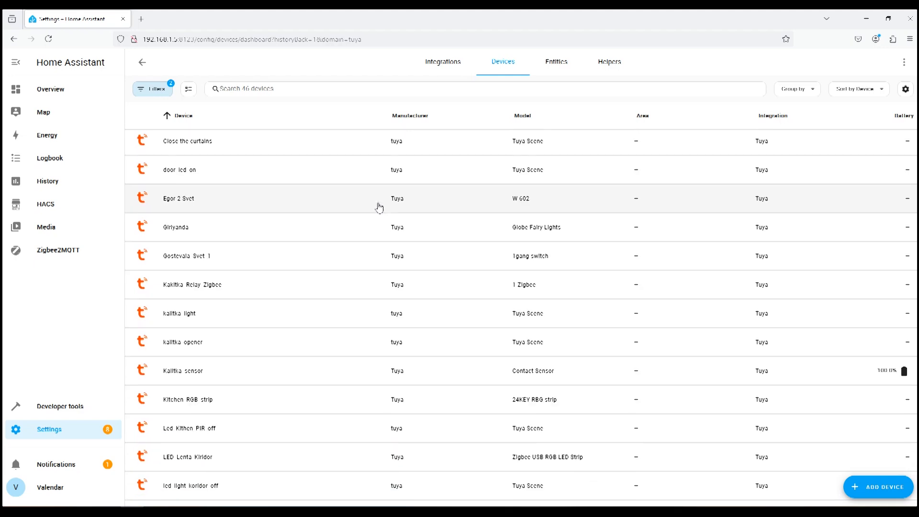
Scroll the Tuya device list and enter the Gostevaia_Svet_1 device page
scroll(down, 3)
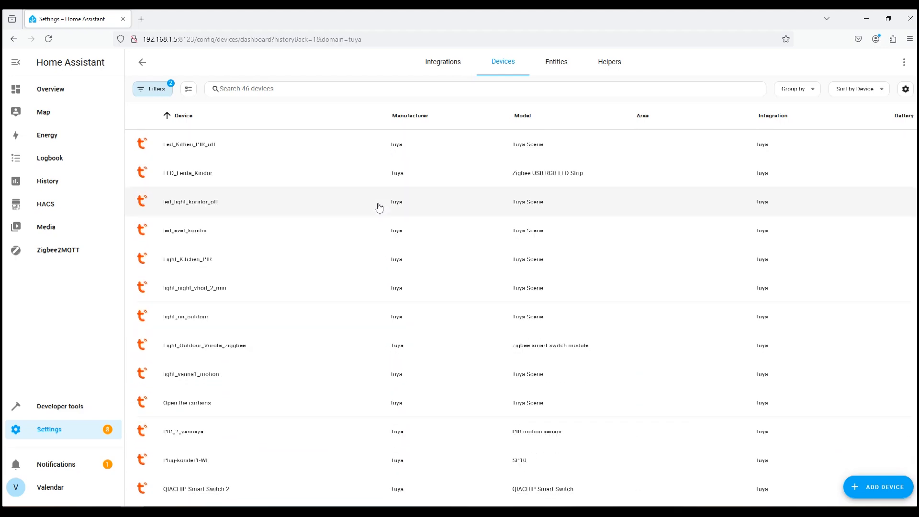
scroll(down, 3)
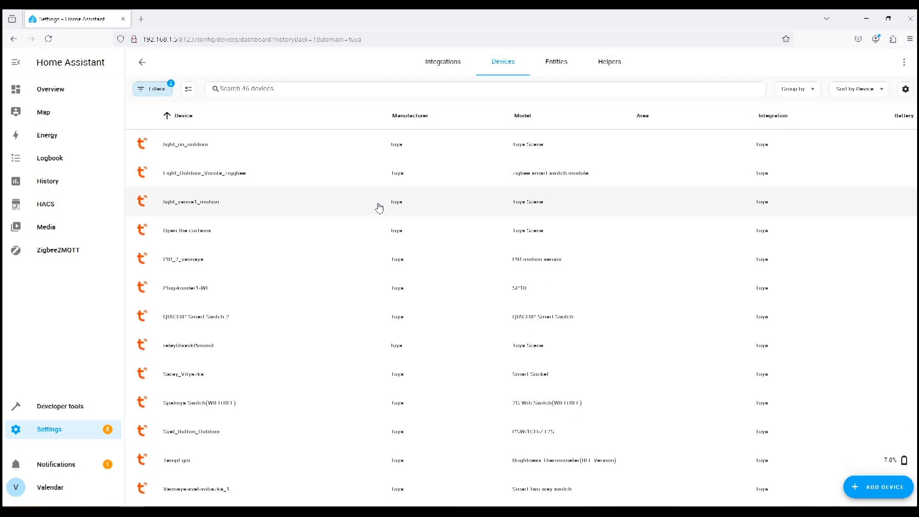
scroll(down, 3)
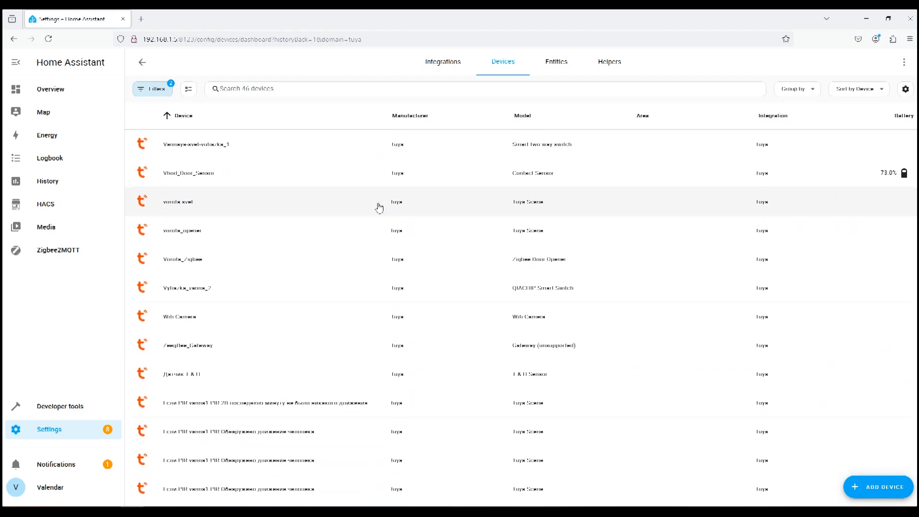
click(178, 202)
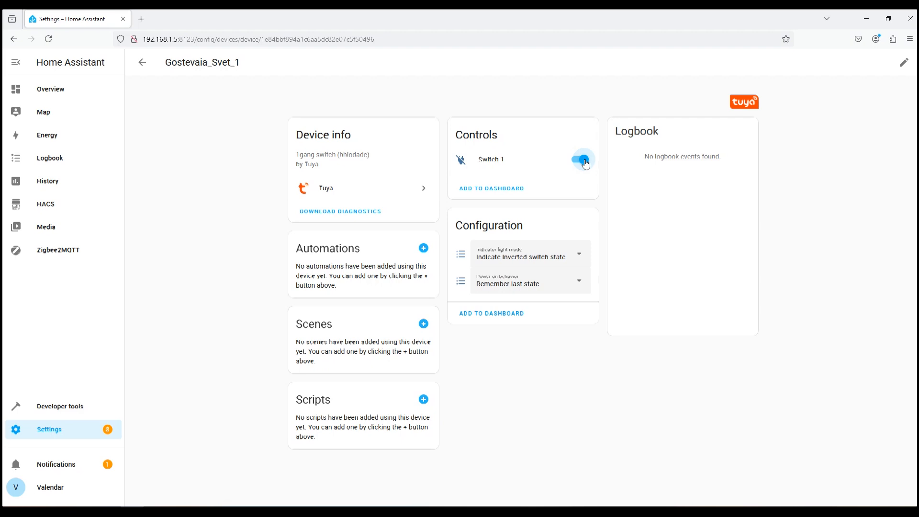
Turn Switch 1 off and show the Indicator light mode choices
click(581, 160)
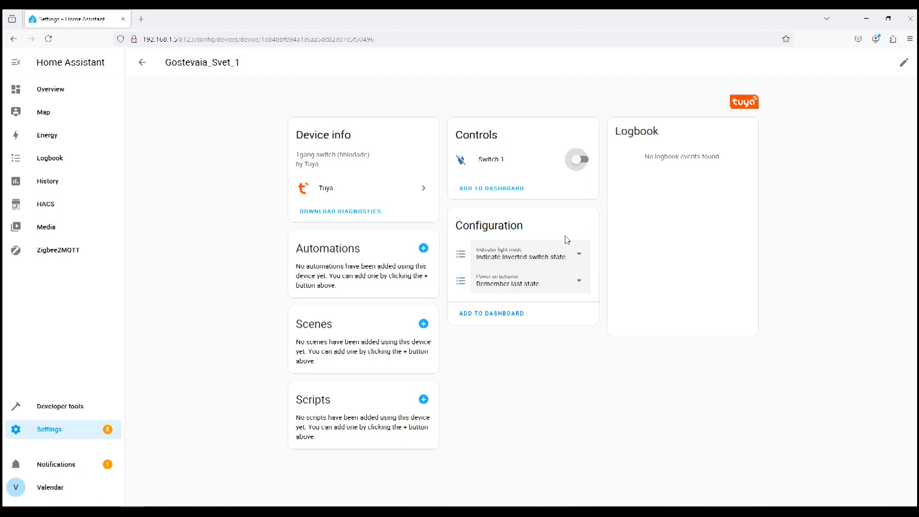
click(527, 255)
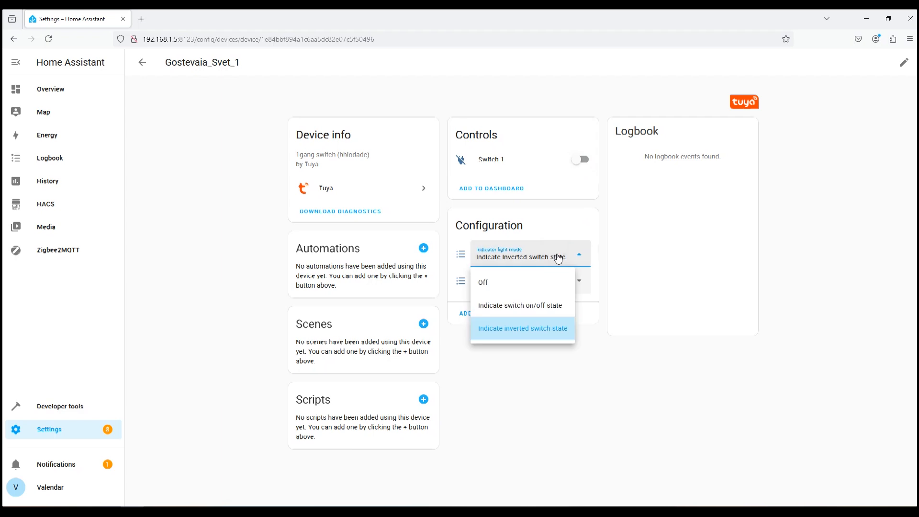
mouse_move(571, 256)
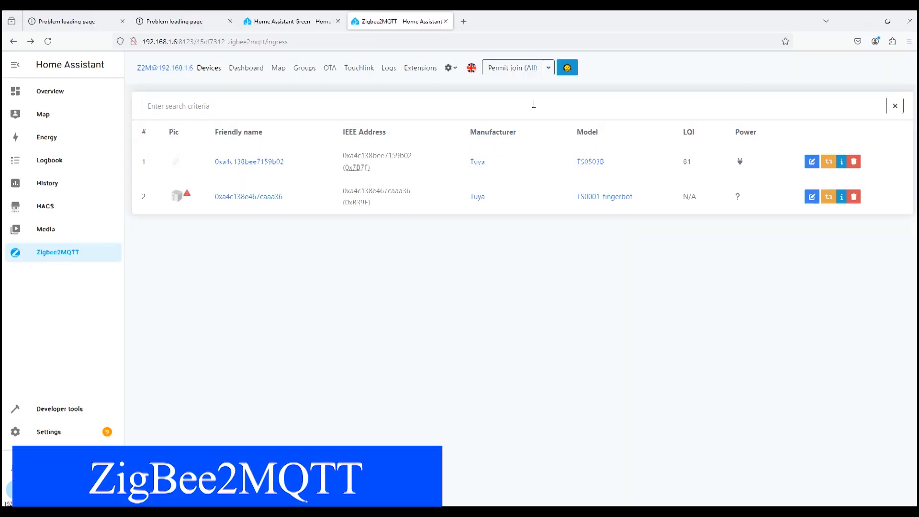
Open the TS0011 Moes wall switch and view its Exposes controls
click(512, 67)
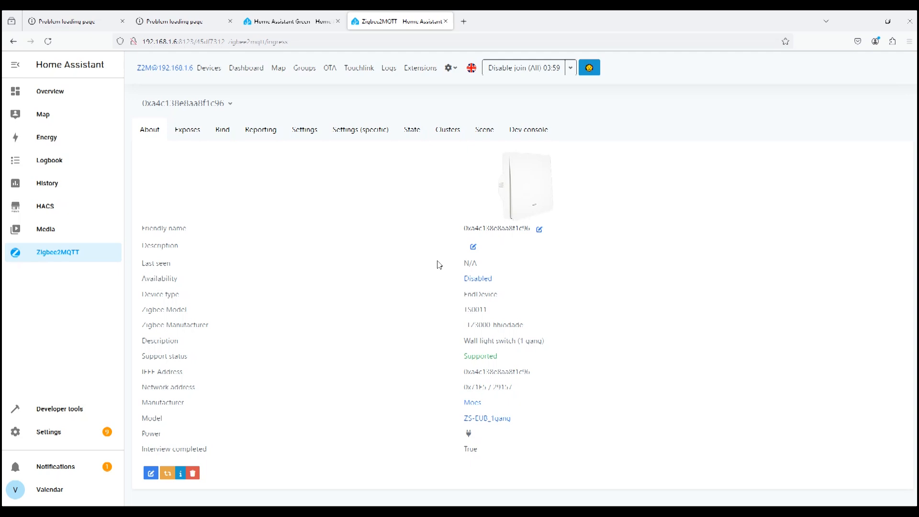
mouse_move(486, 419)
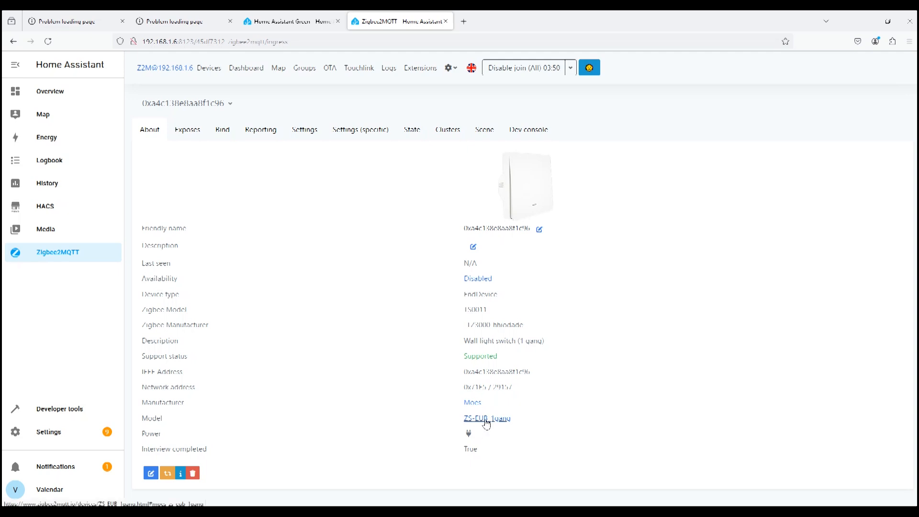
mouse_move(503, 423)
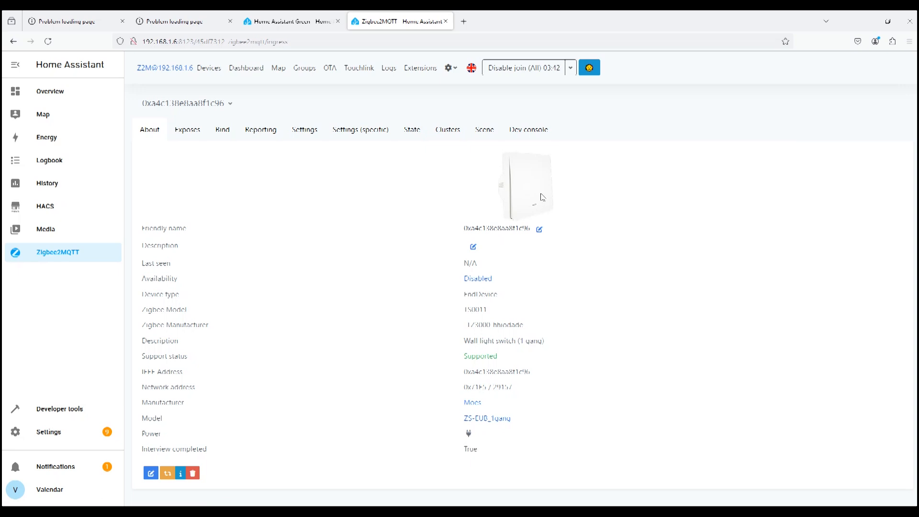
click(187, 129)
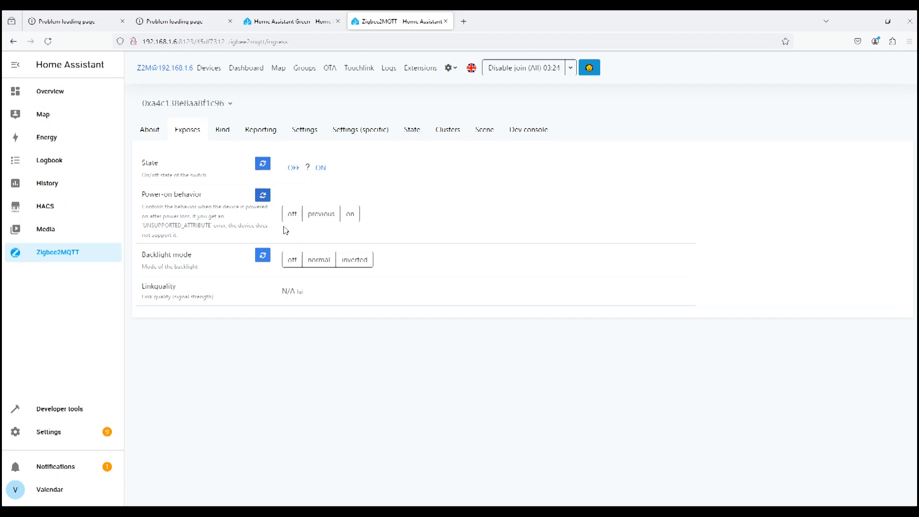
Review the Moes switch's Settings and Dev console in Zigbee2MQTT, ending on its About details
click(350, 214)
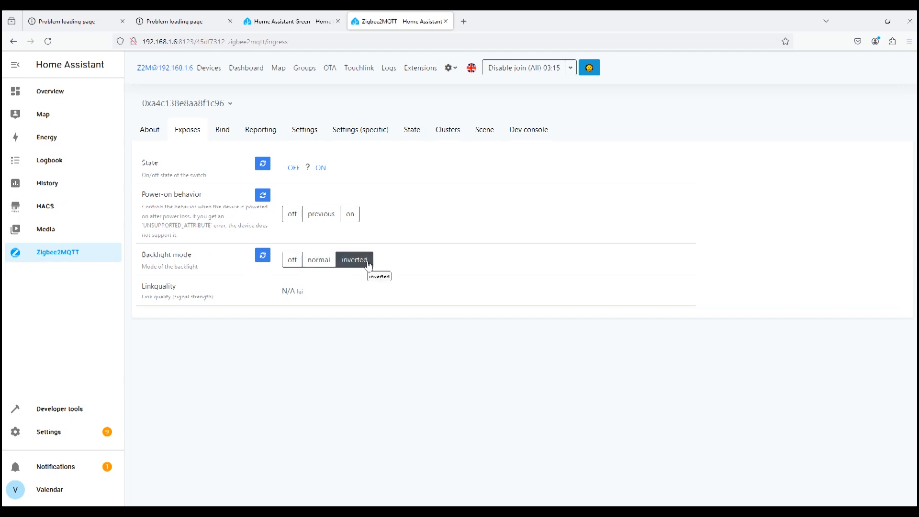
click(305, 129)
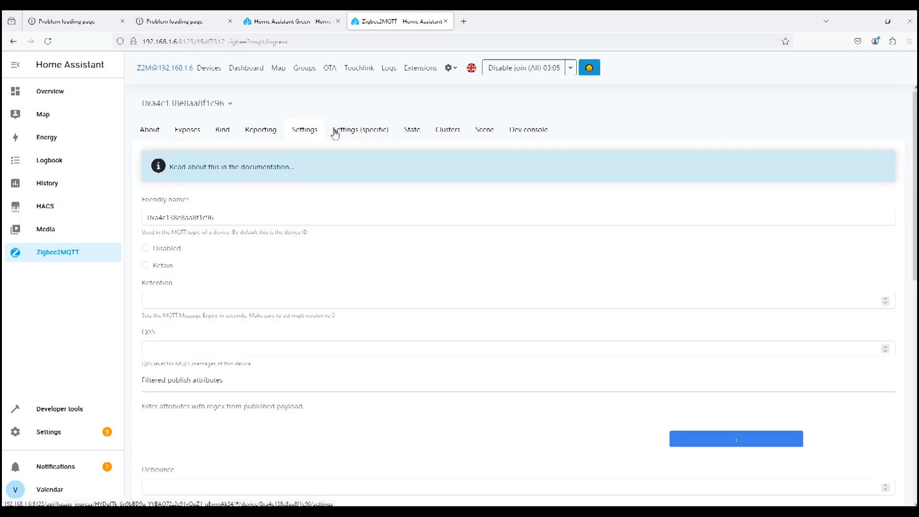
click(528, 129)
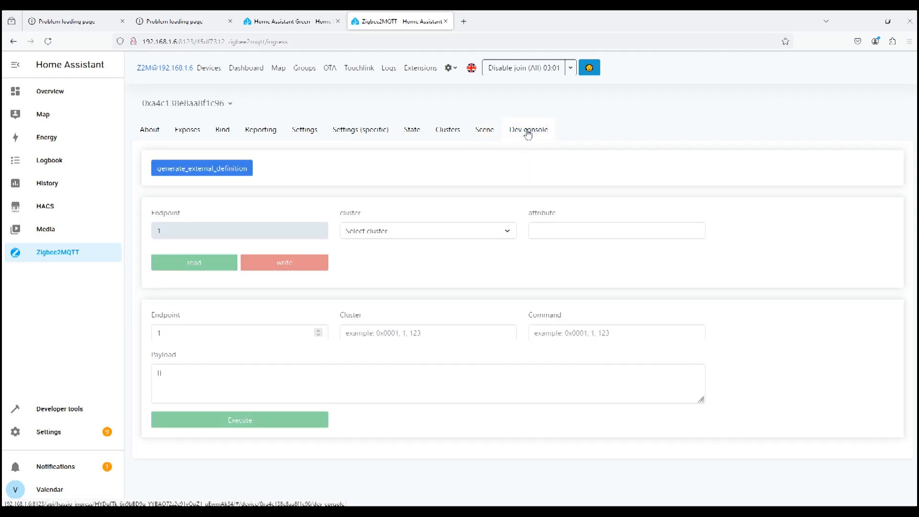
click(149, 130)
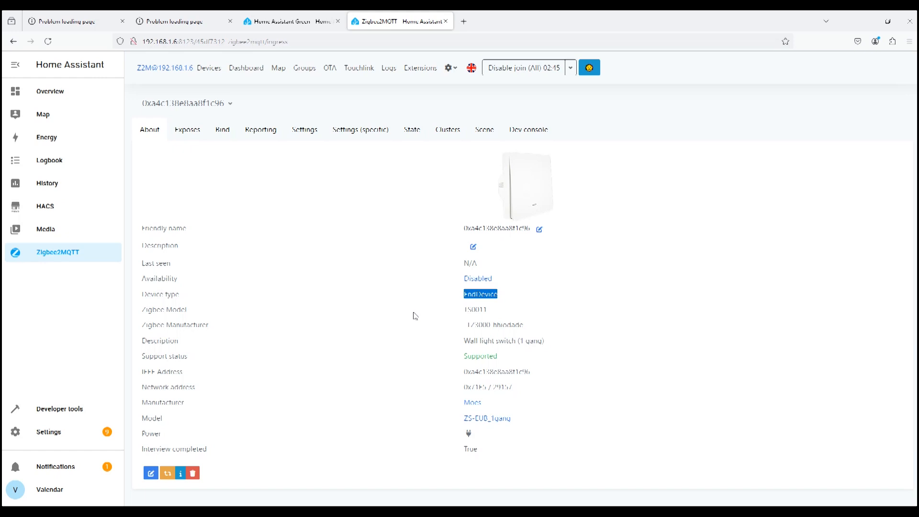
mouse_move(386, 354)
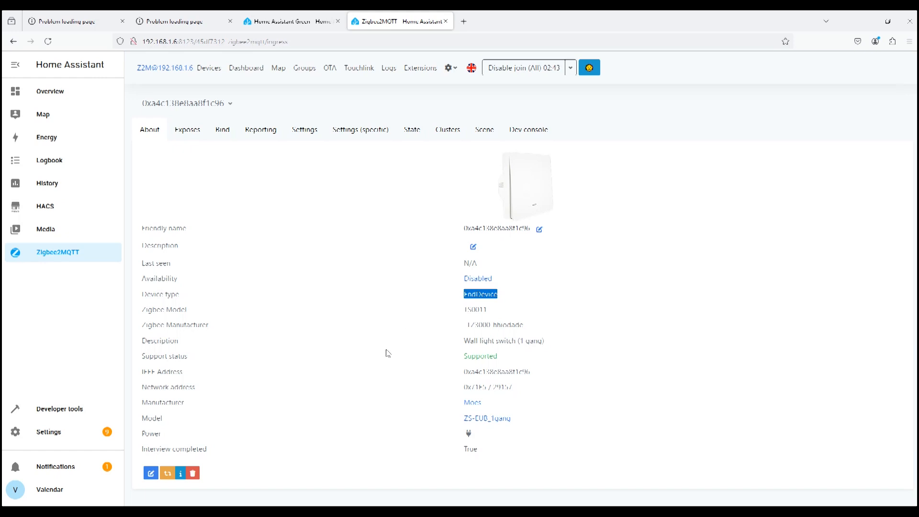